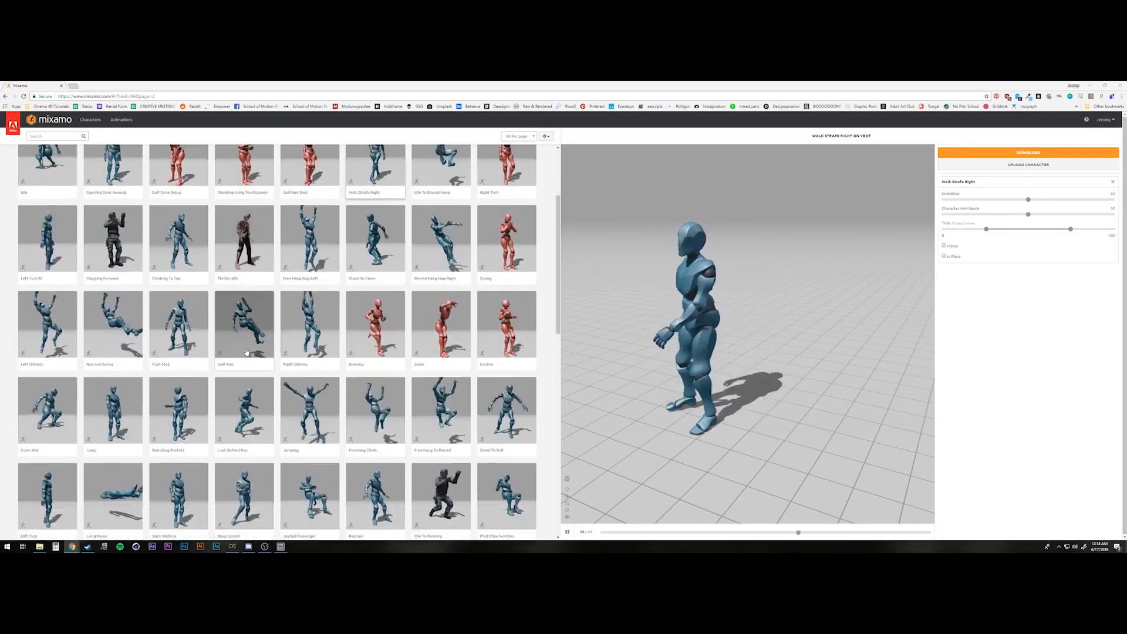
Filter the Mixamo animation library with the search term 'standing'
type("standing")
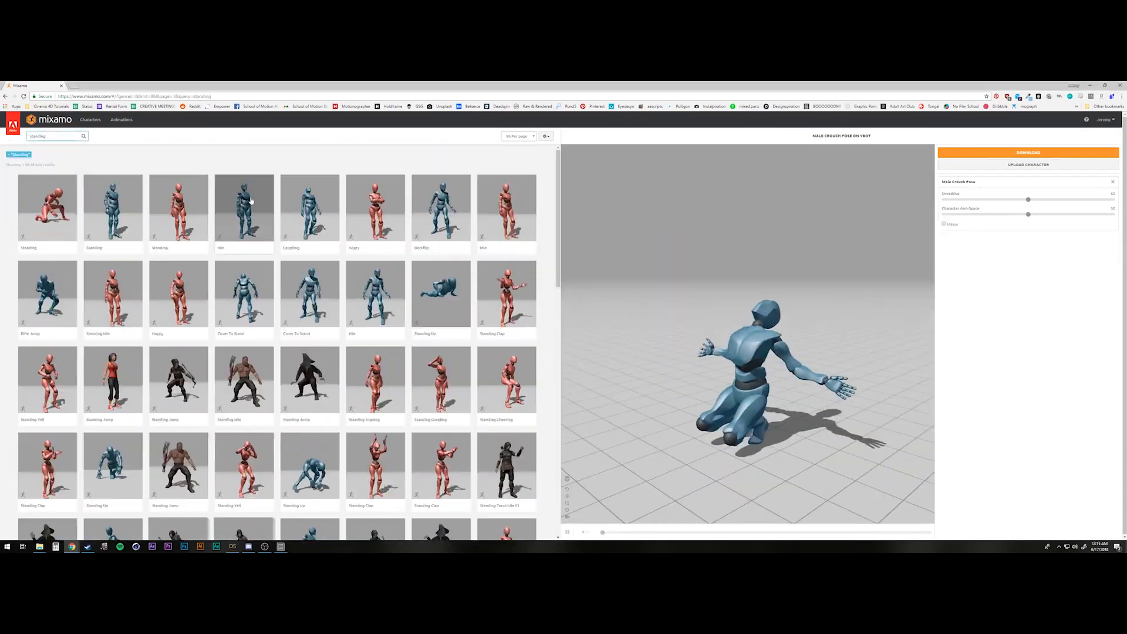
left_click(1028, 152)
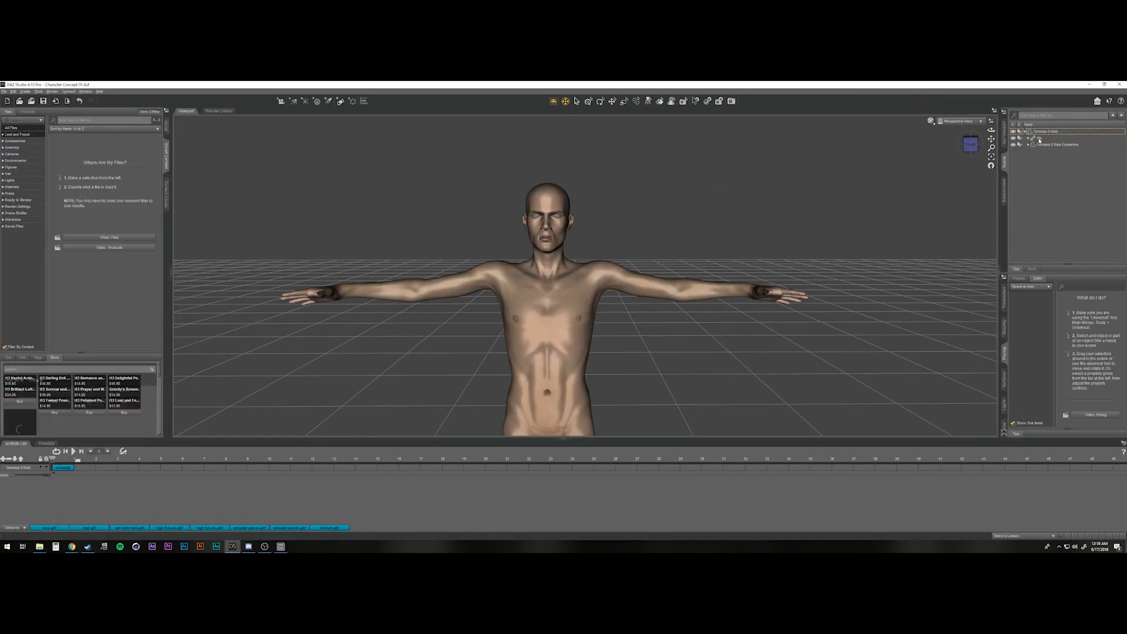
Export the T-posed bald male figure from DAZ Studio as an FBX file
left_click(1041, 131)
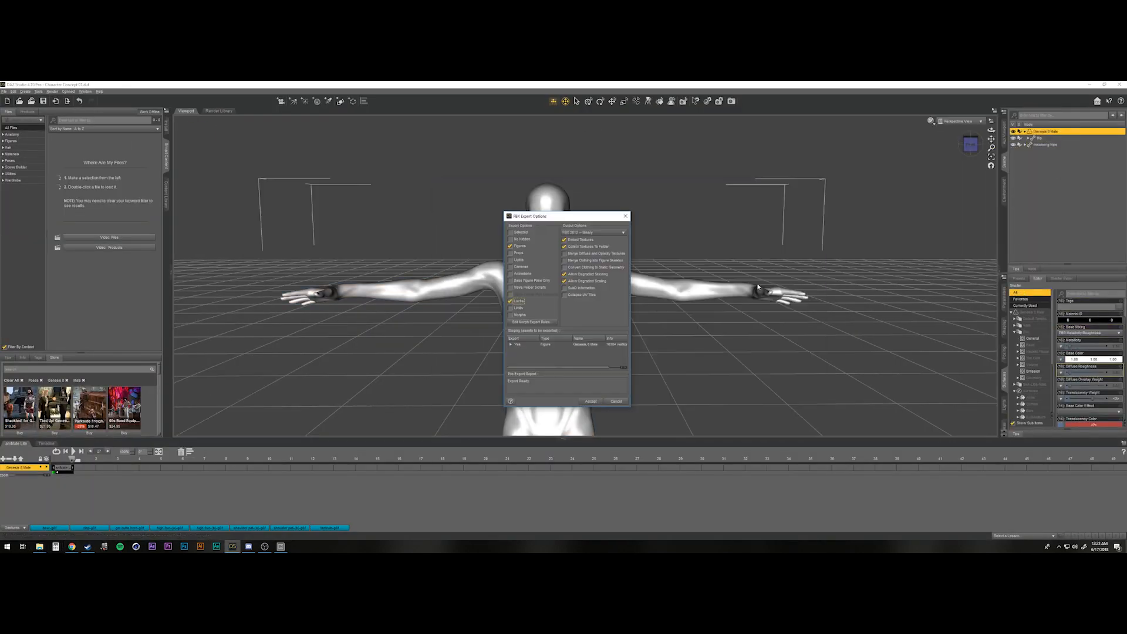
left_click(590, 401)
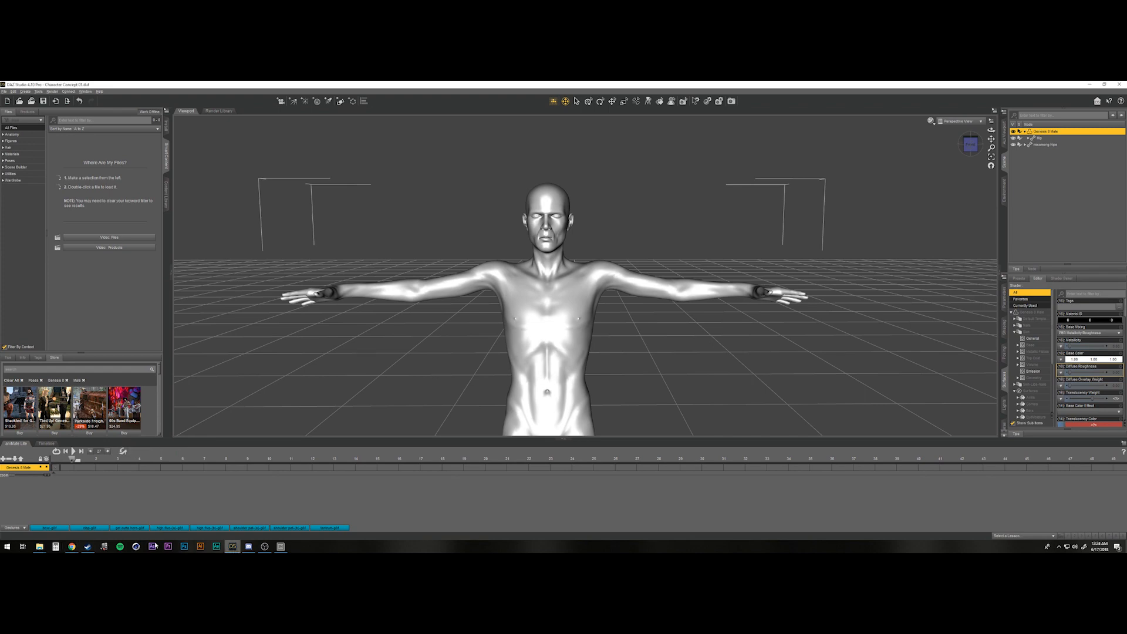
left_click(71, 547)
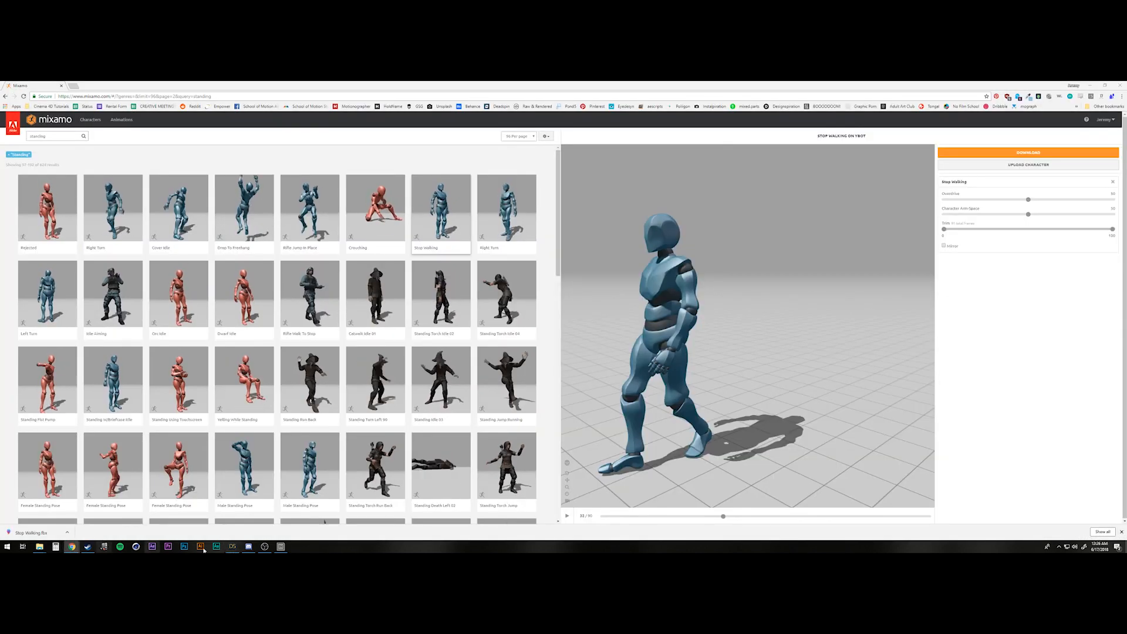
Download the Stop Walking animation FBX for the character from Mixamo
left_click(233, 546)
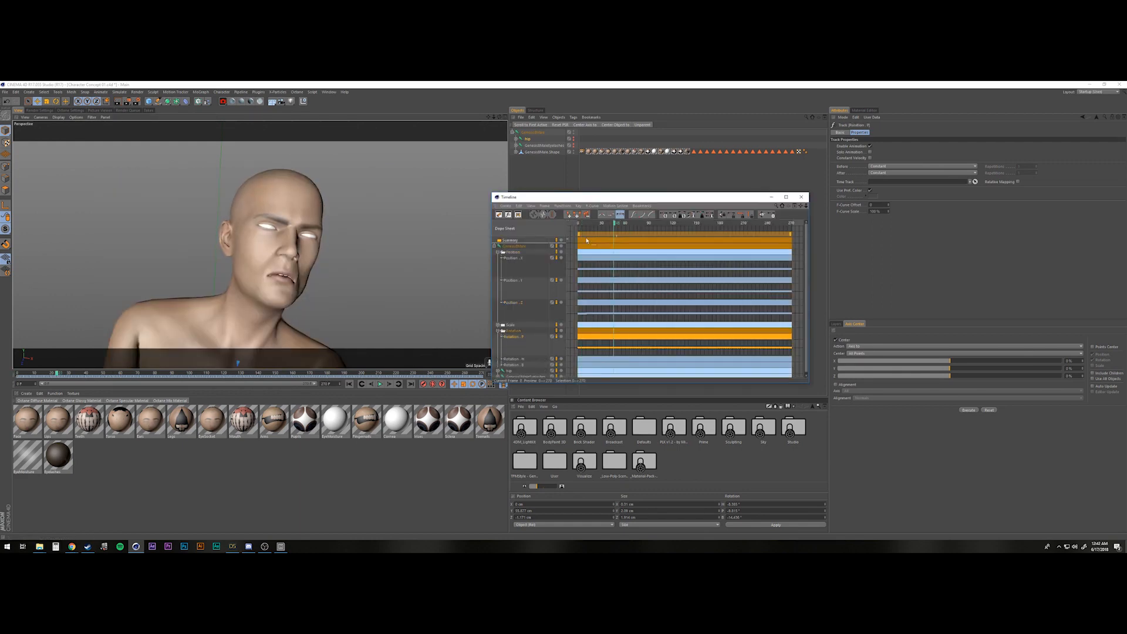
Import the Mixamo FBX into Cinema 4D and play back the character's motion
left_click(380, 383)
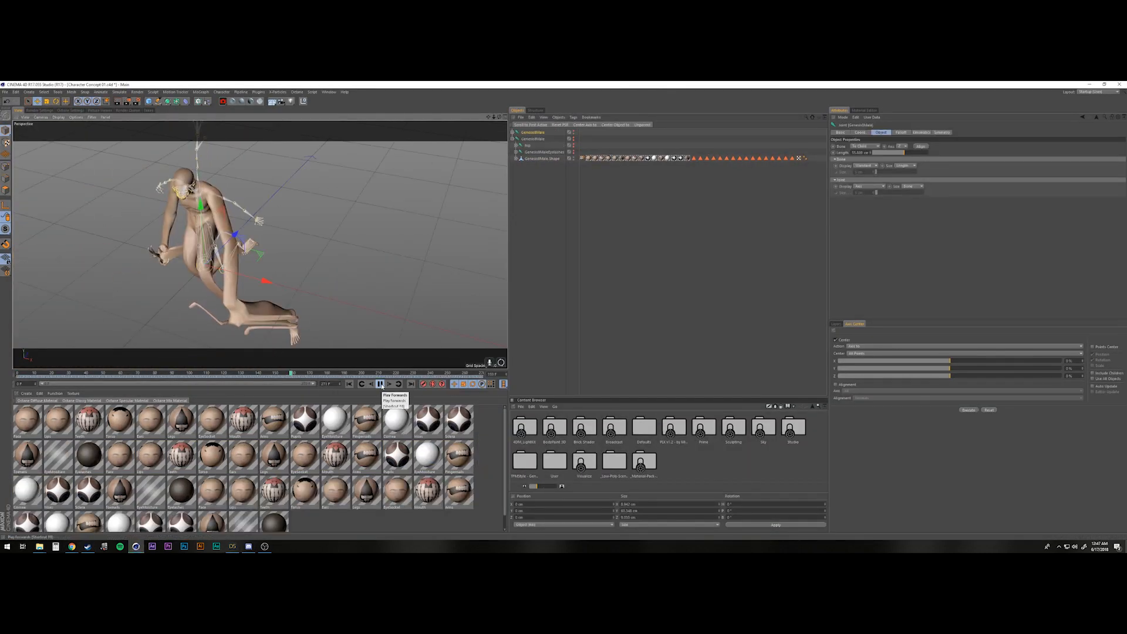
left_click(380, 383)
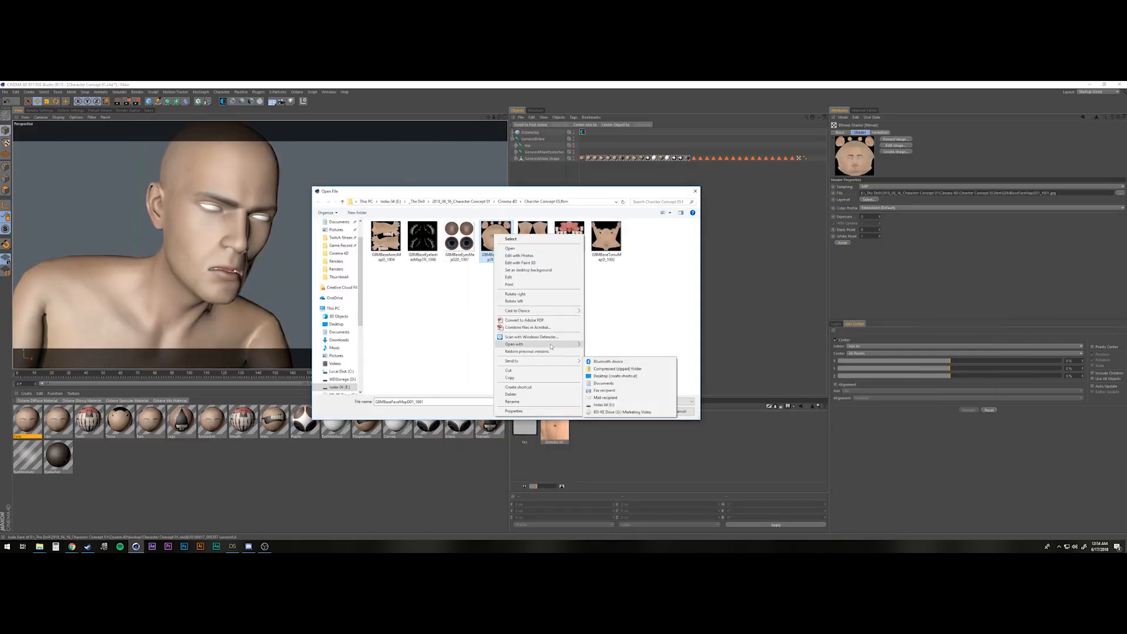
Load the face skin texture maps into the material and preview the head in Octane Live Viewer
left_click(520, 256)
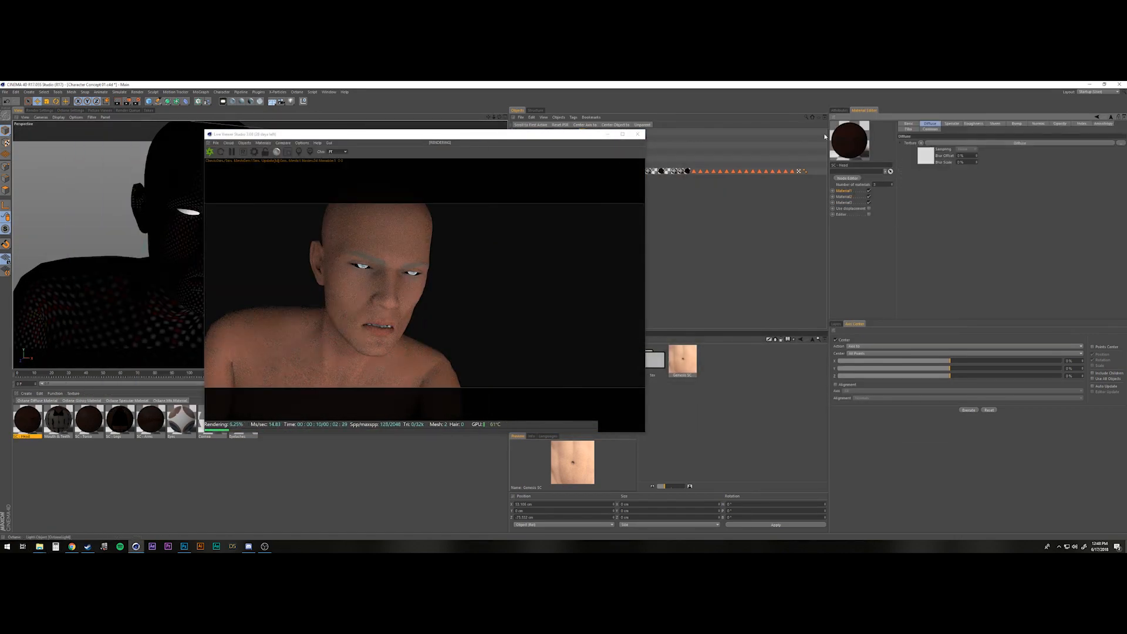
left_click(184, 547)
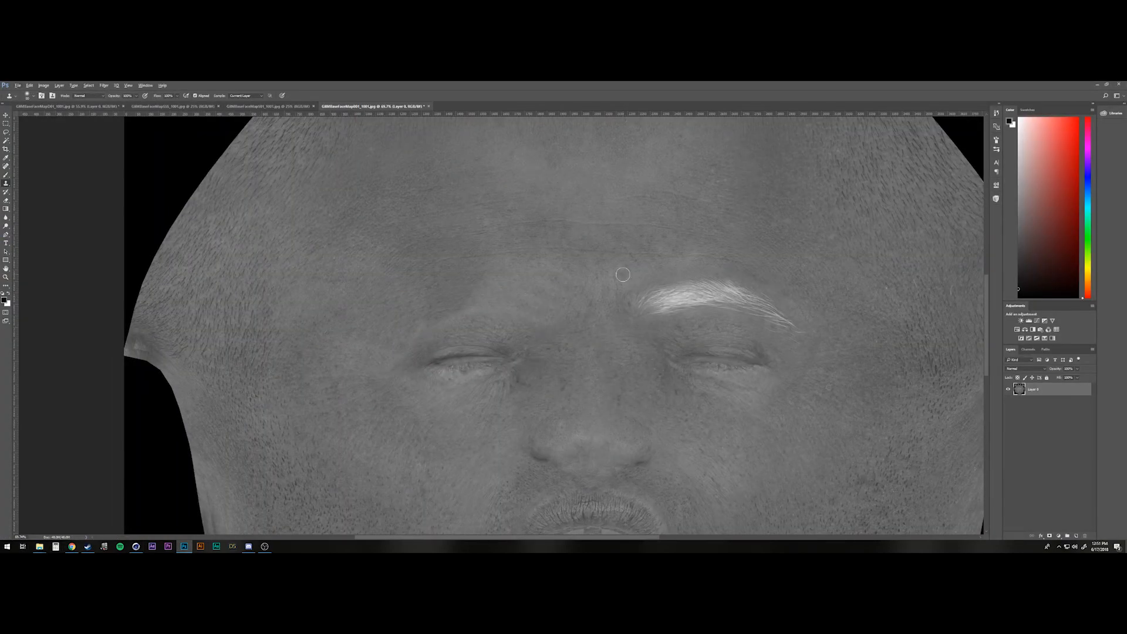
Paint over the eyebrow area of the grayscale face map in Photoshop
left_click(255, 107)
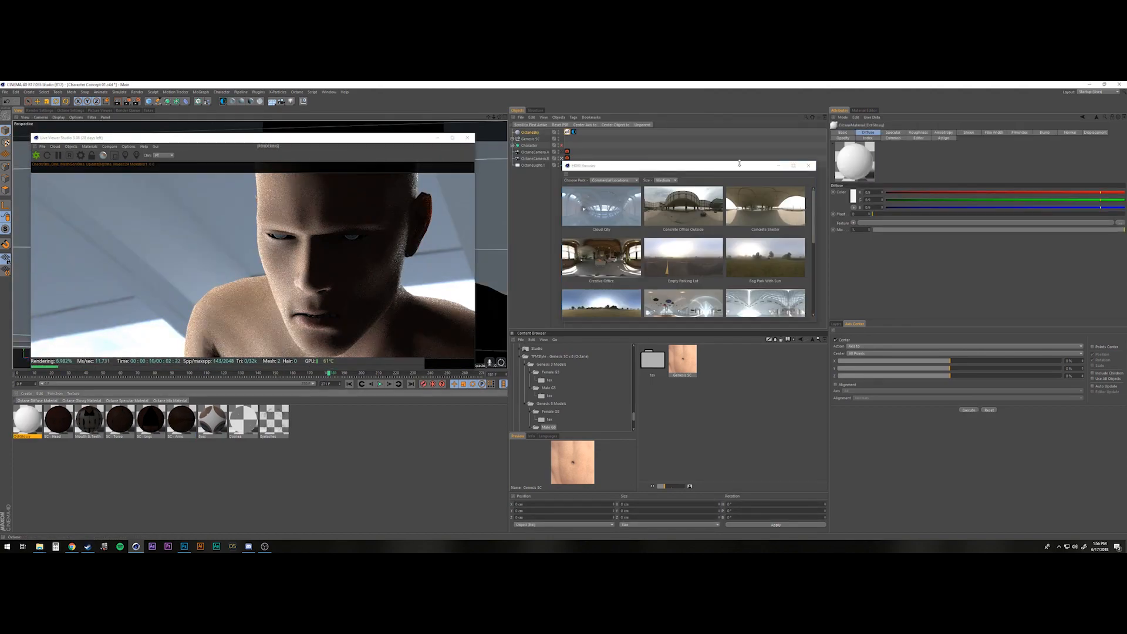
Light the head with an HDRI environment map from the browser
left_click(810, 166)
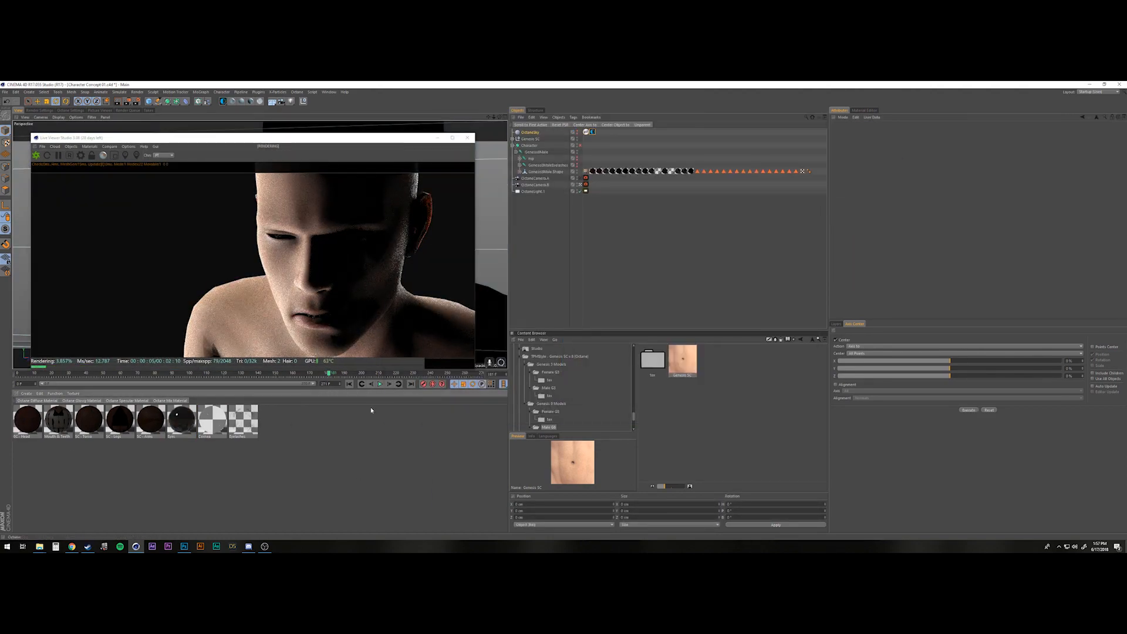
left_click(25, 421)
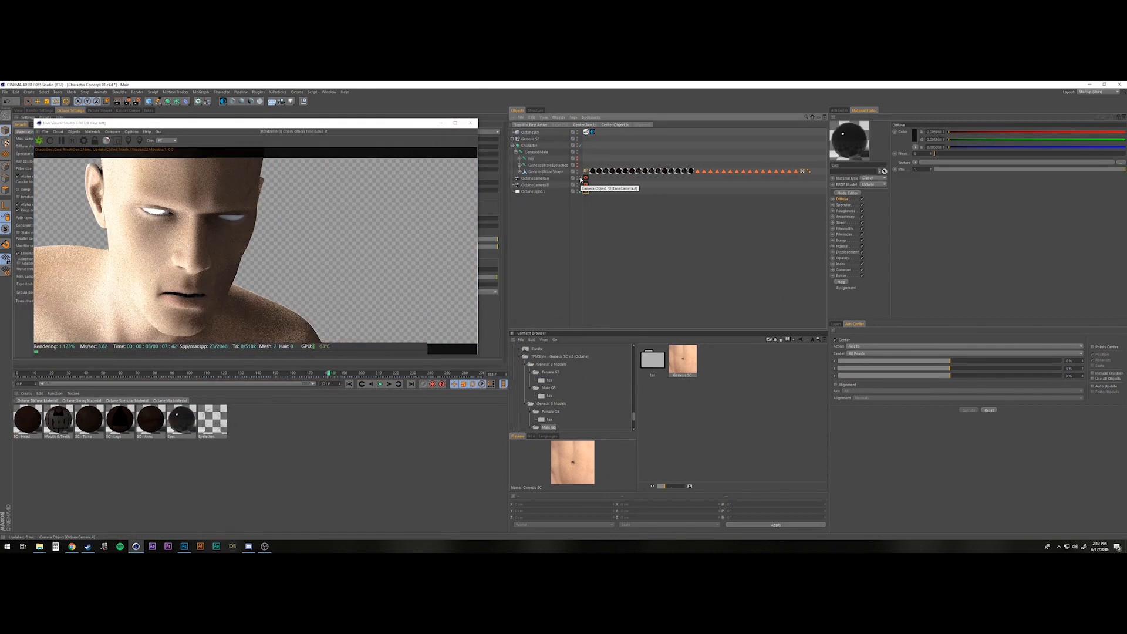
Add Octane render cameras and an X-Particles emitter to the scene
left_click(533, 190)
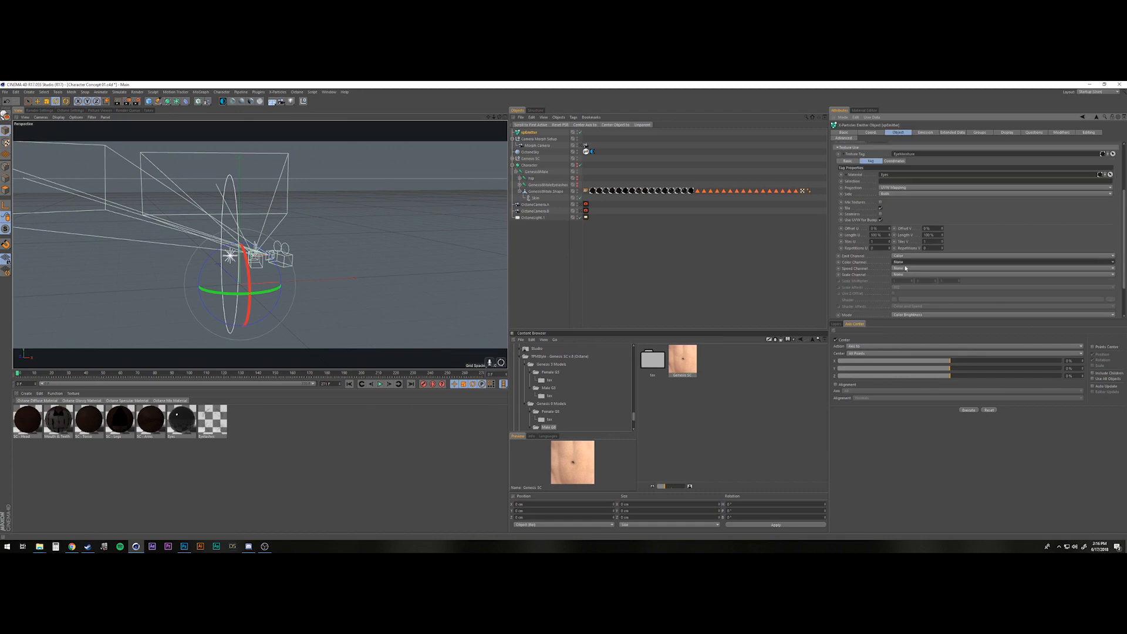
left_click(1009, 132)
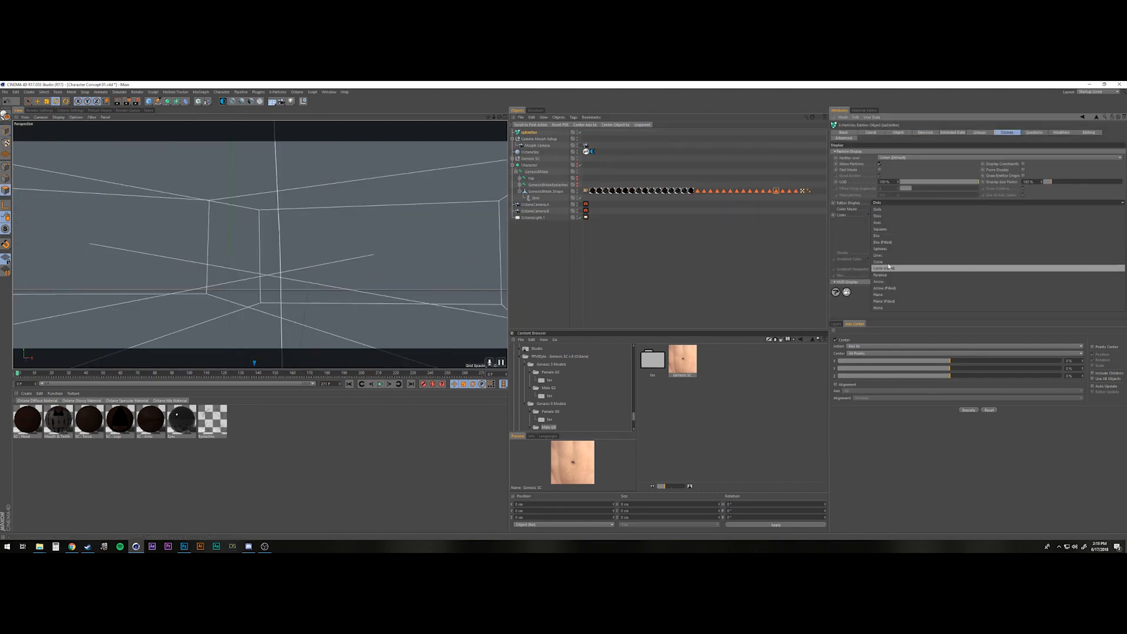
left_click(379, 383)
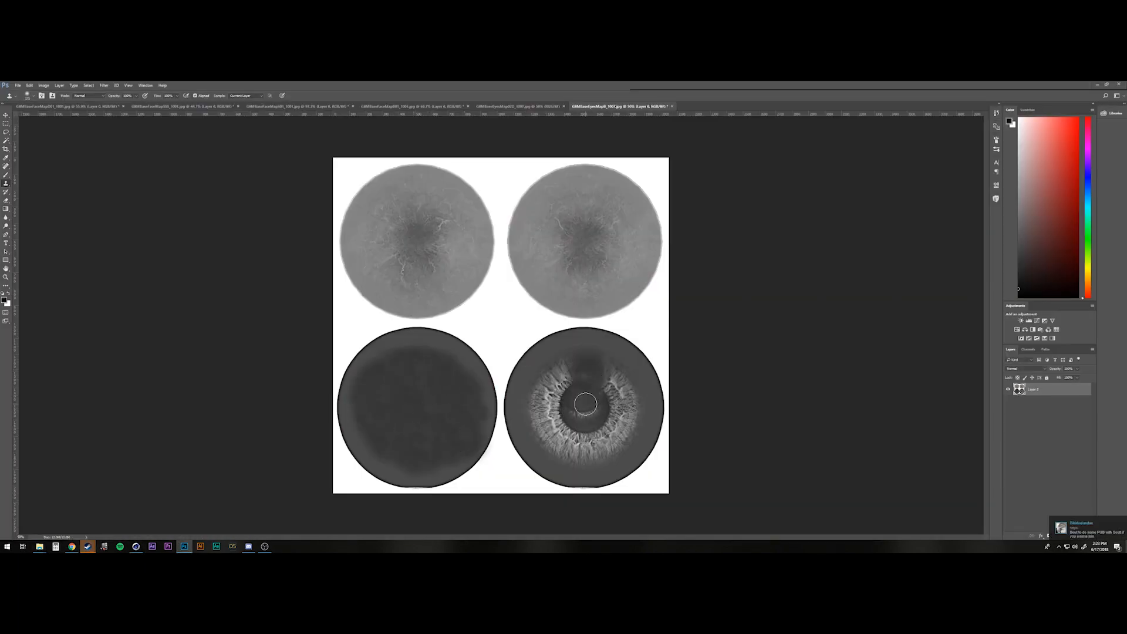
Bring up the eye texture JPG with its iris and sclera circles in Photoshop
left_click(525, 105)
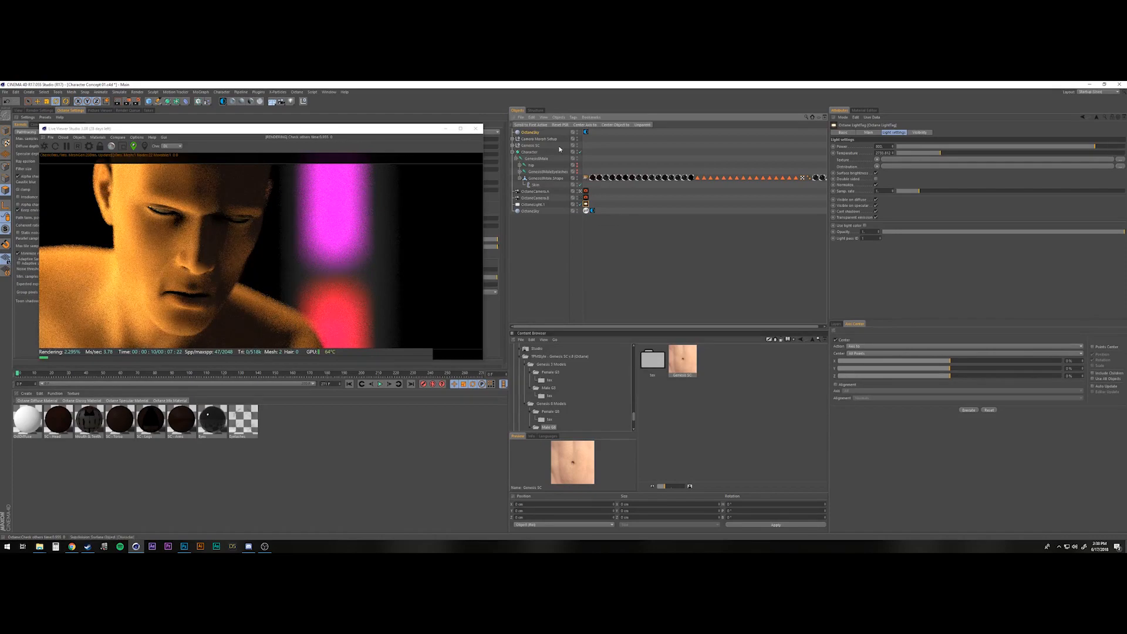
Add red and blue Octane area lights, render the PNG sequence and import it into After Effects
left_click(851, 147)
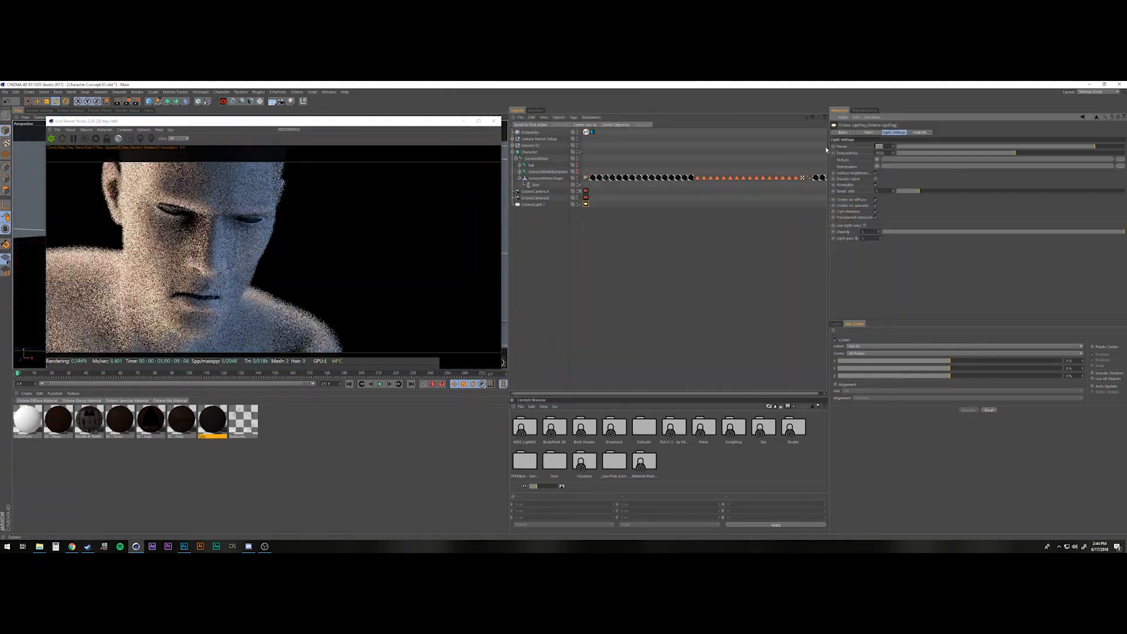
left_click(535, 191)
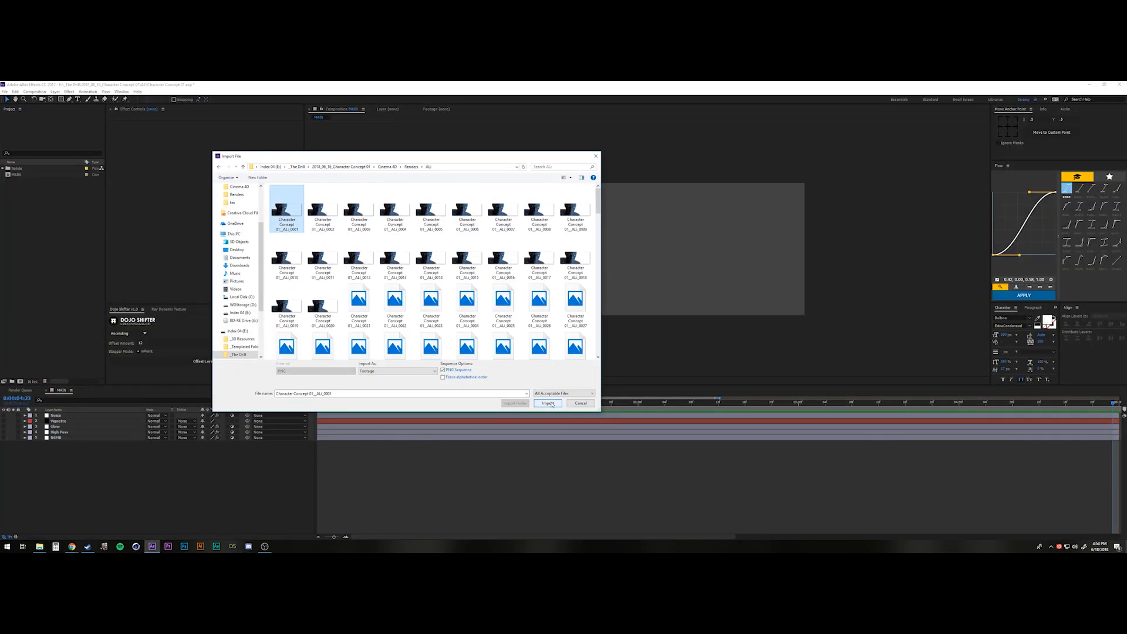
left_click(549, 403)
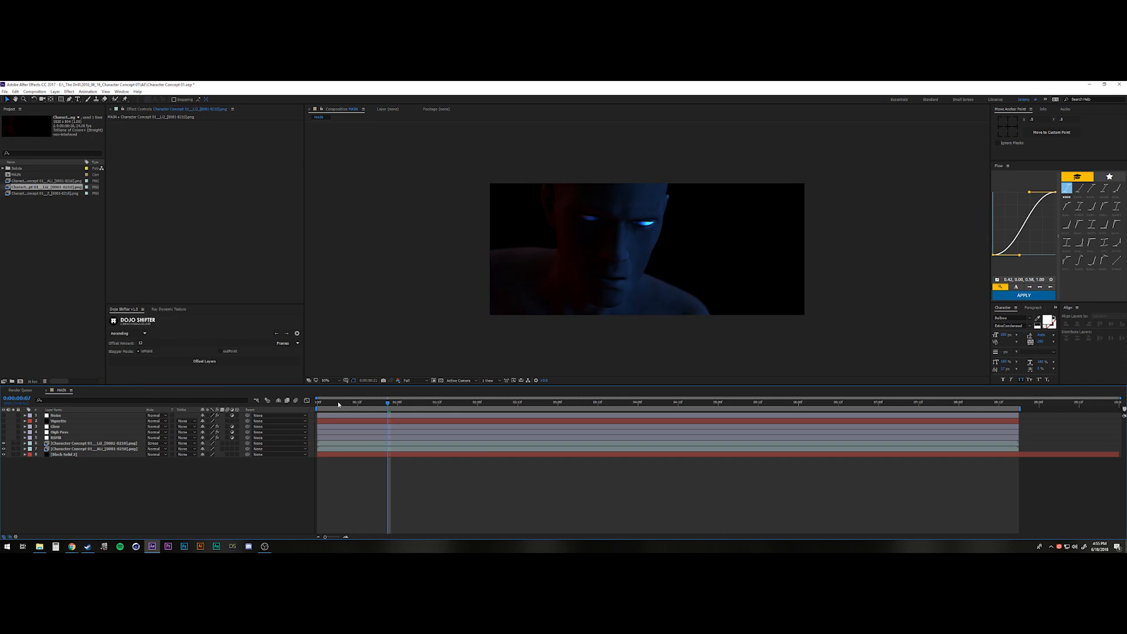